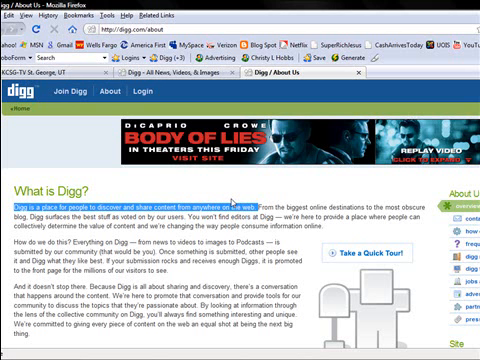
Step: Return to the Digg front page from the What is Digg? page via the logo
click(176, 72)
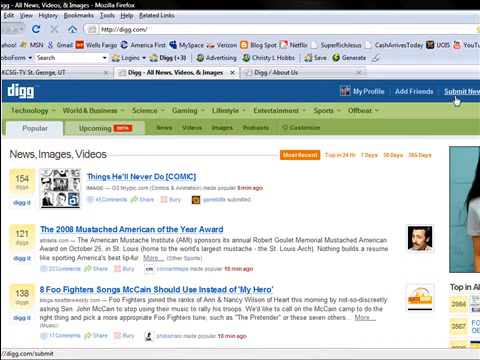
click(456, 94)
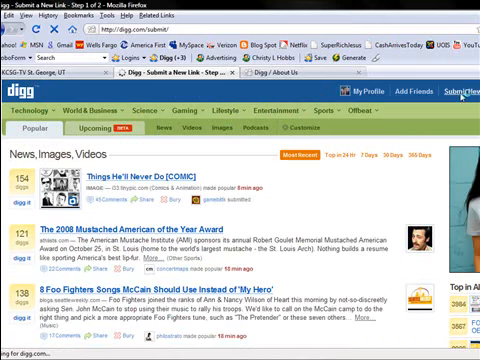
click(462, 96)
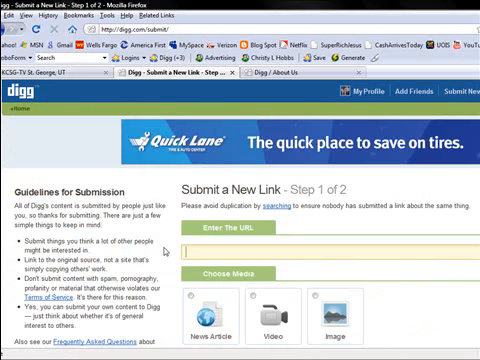
text(http://www.kcsg.com/news/local/30660634.html?video=YHl&t=a)
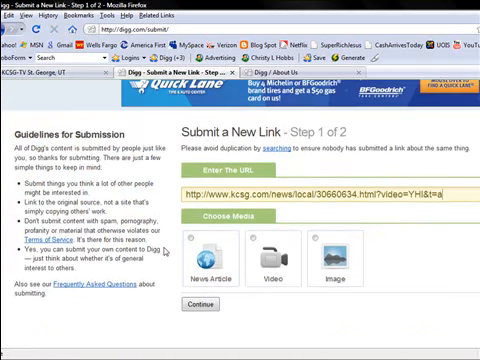
click(200, 248)
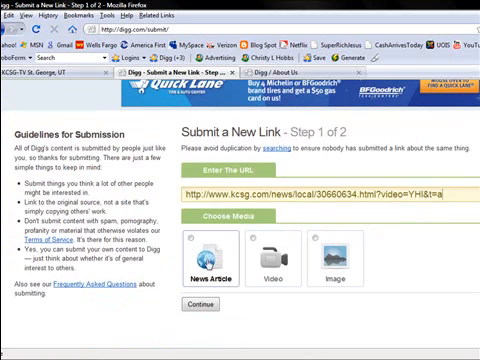
mouse_move(256, 212)
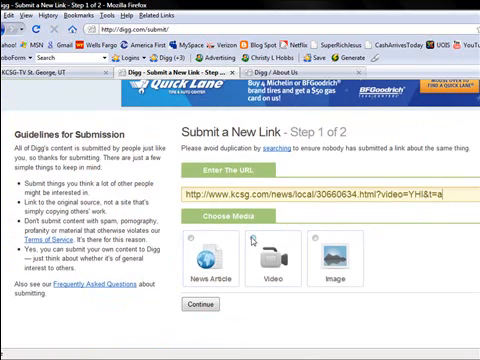
click(200, 300)
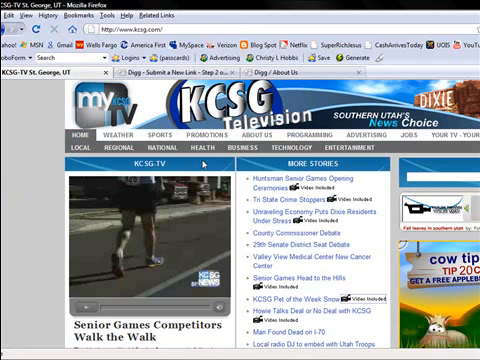
Step: Fill in the story title 'Senior Games Competitors Walk the Walk' on step 2
scroll(down, 3)
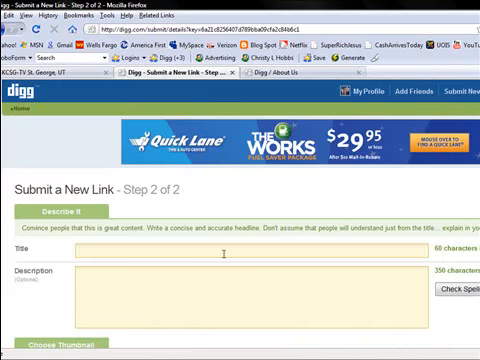
text(Senior Games Competitors Walk the Walk)
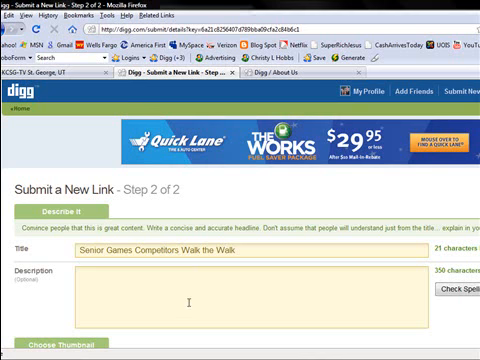
scroll(down, 3)
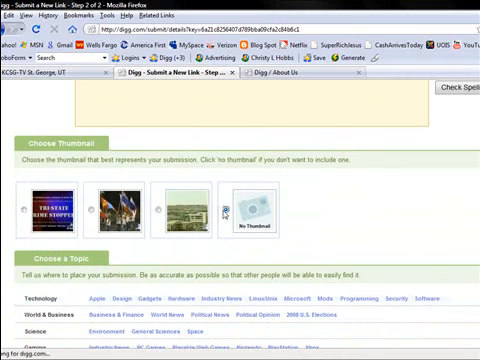
Step: File the story under Other Sports, answer the human check and submit the story
scroll(down, 3)
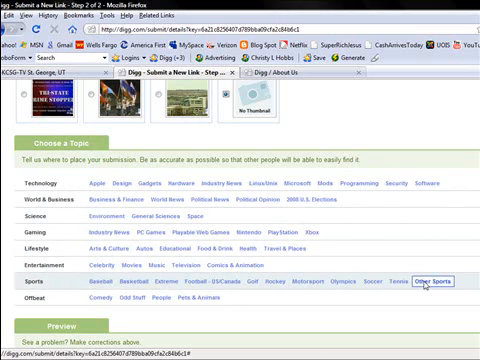
click(432, 286)
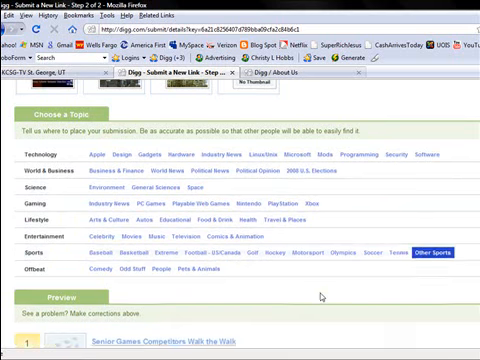
scroll(down, 3)
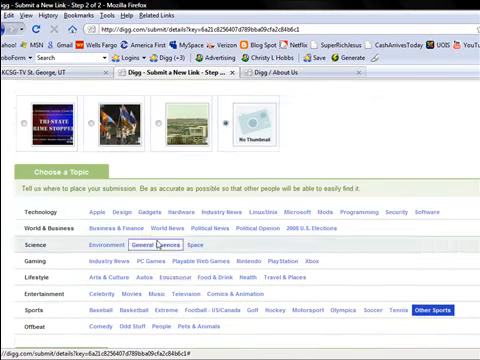
scroll(up, 3)
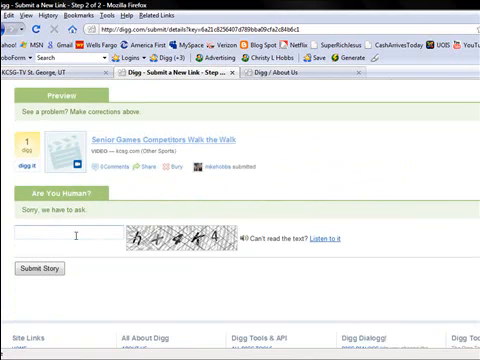
click(44, 270)
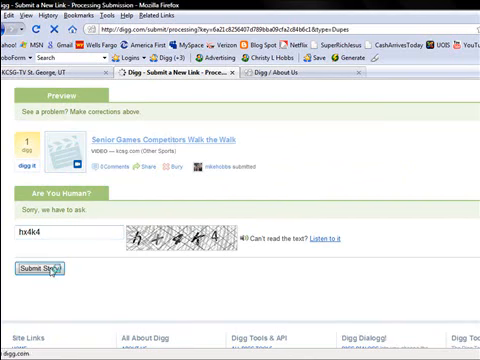
click(40, 270)
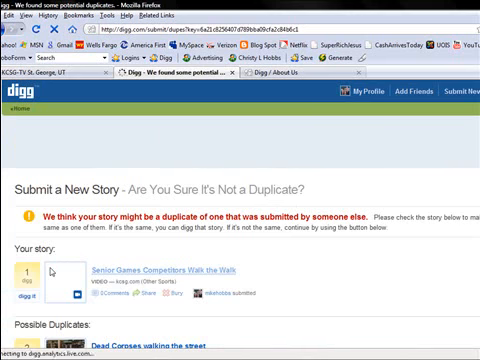
Step: Review the possible duplicates and submit the story anyway, reaching the success page
scroll(down, 3)
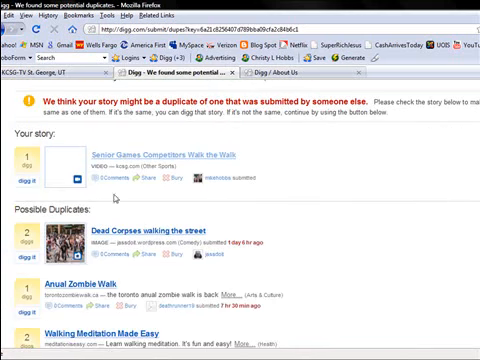
scroll(down, 3)
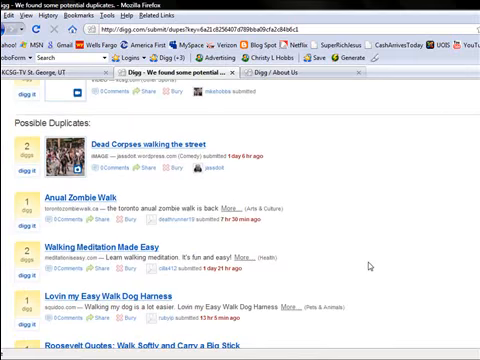
scroll(down, 3)
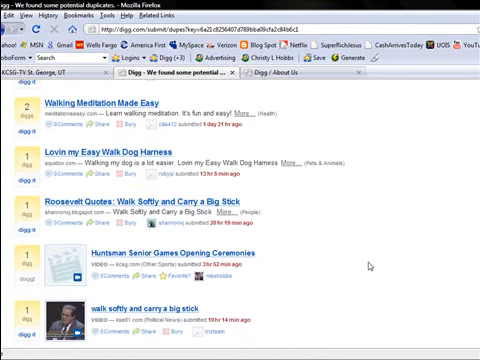
scroll(down, 3)
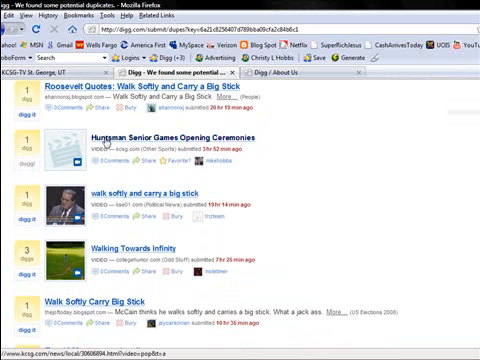
scroll(down, 3)
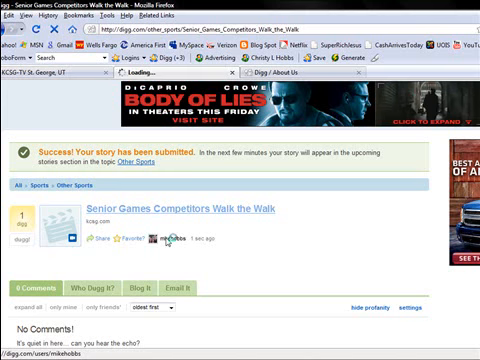
click(166, 238)
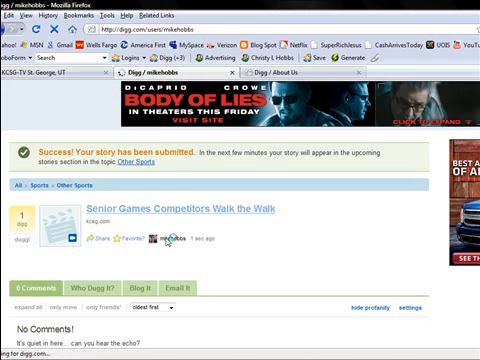